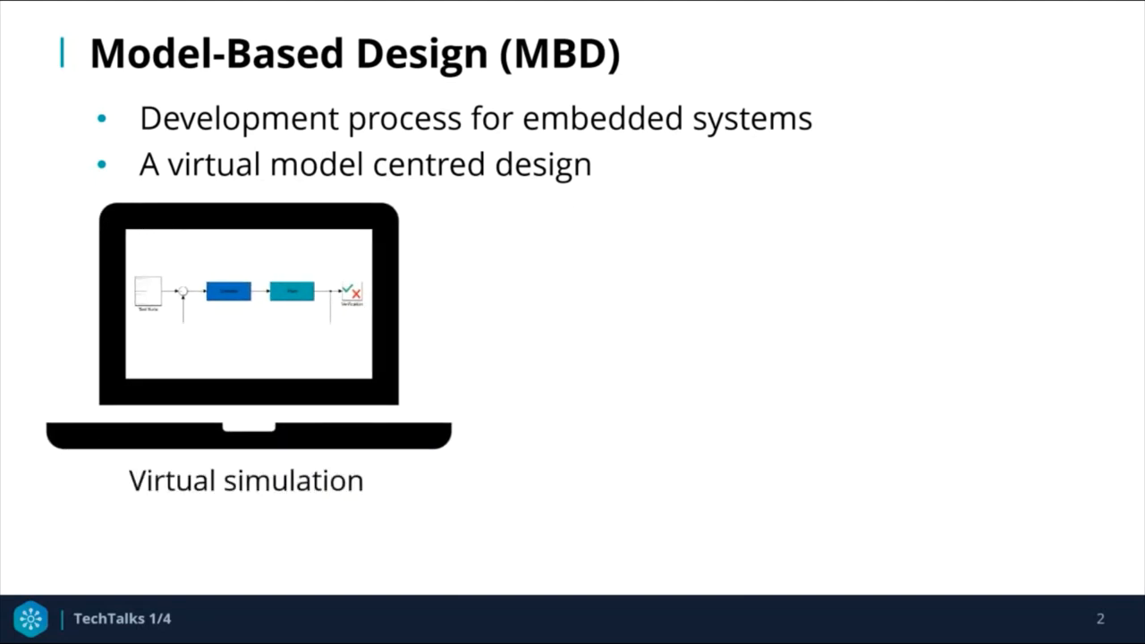
pyautogui.press('Right')
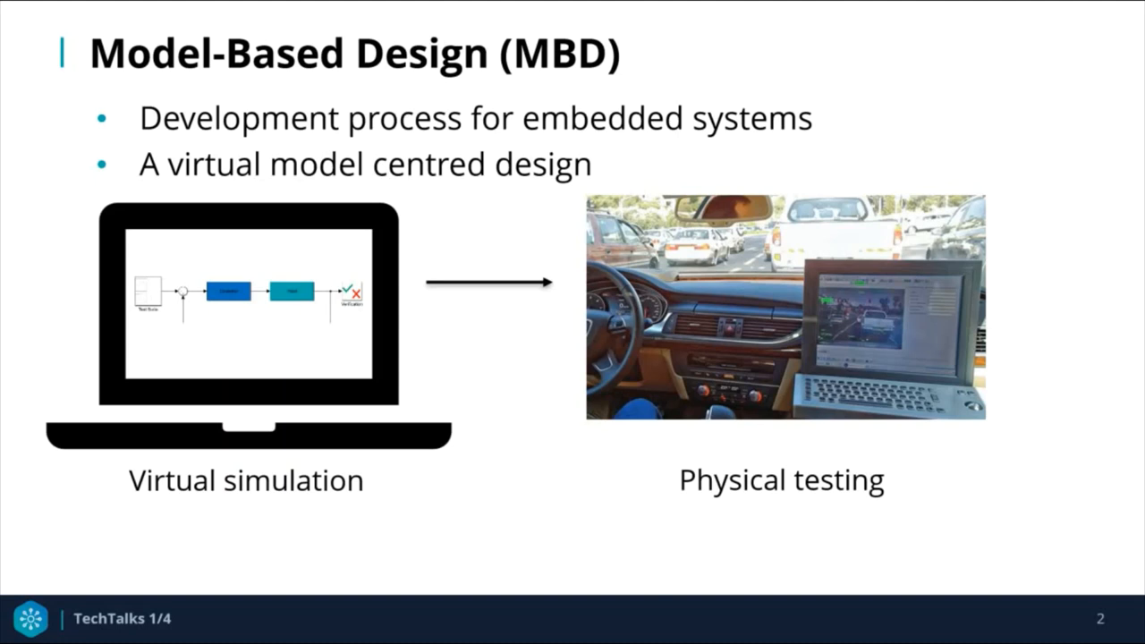
pyautogui.press('Right')
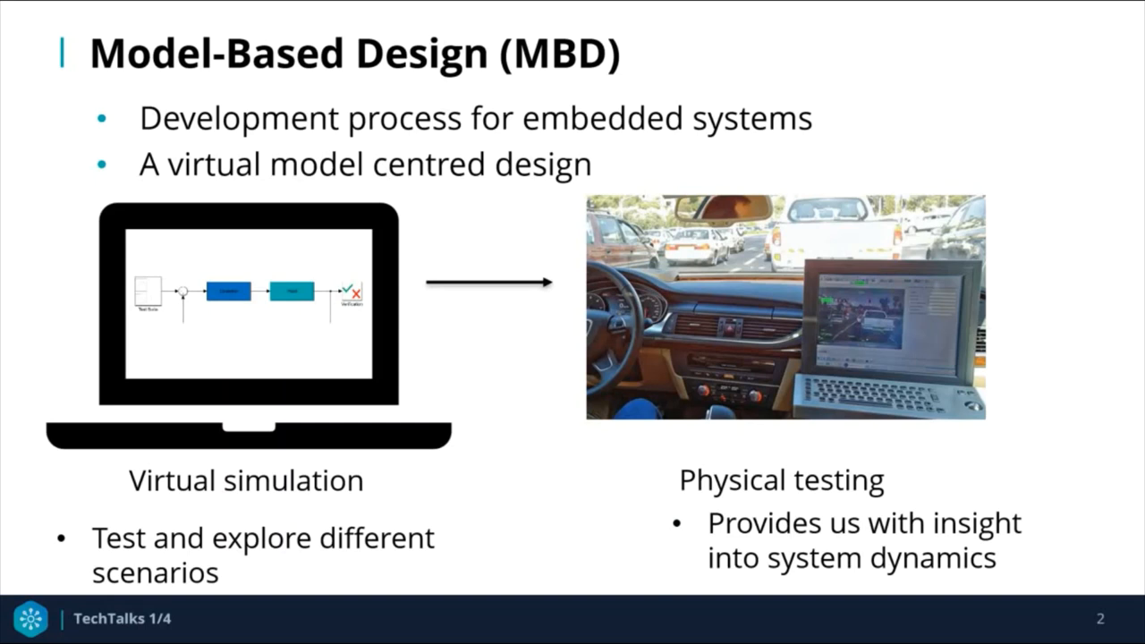
pyautogui.press('Right')
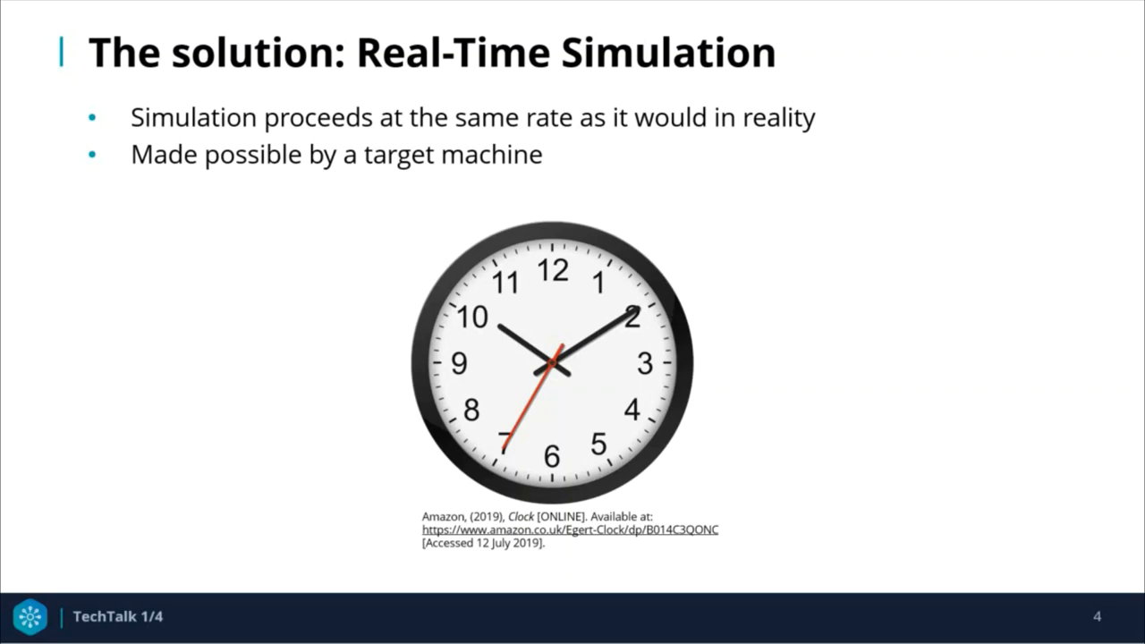
pyautogui.press('Right')
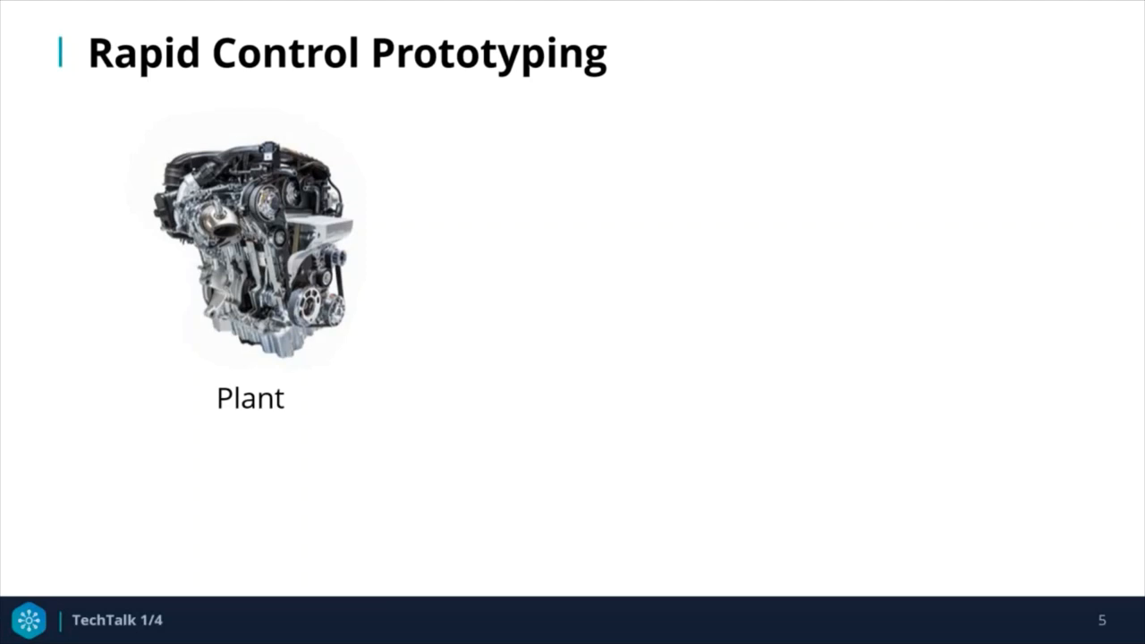
pyautogui.press('Right')
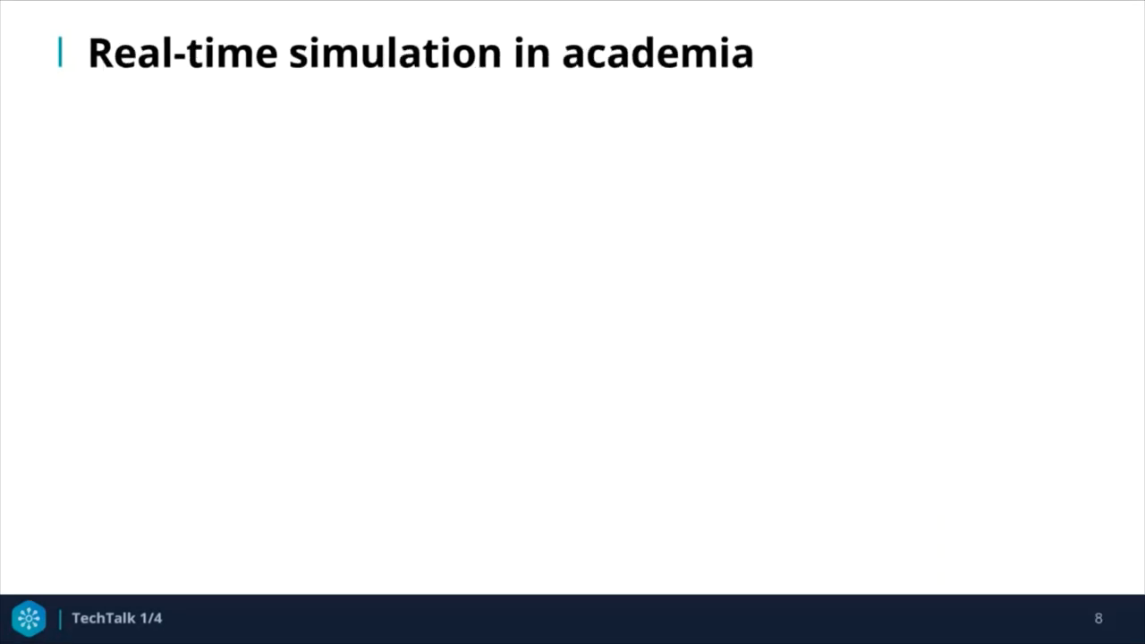
pyautogui.press('Right')
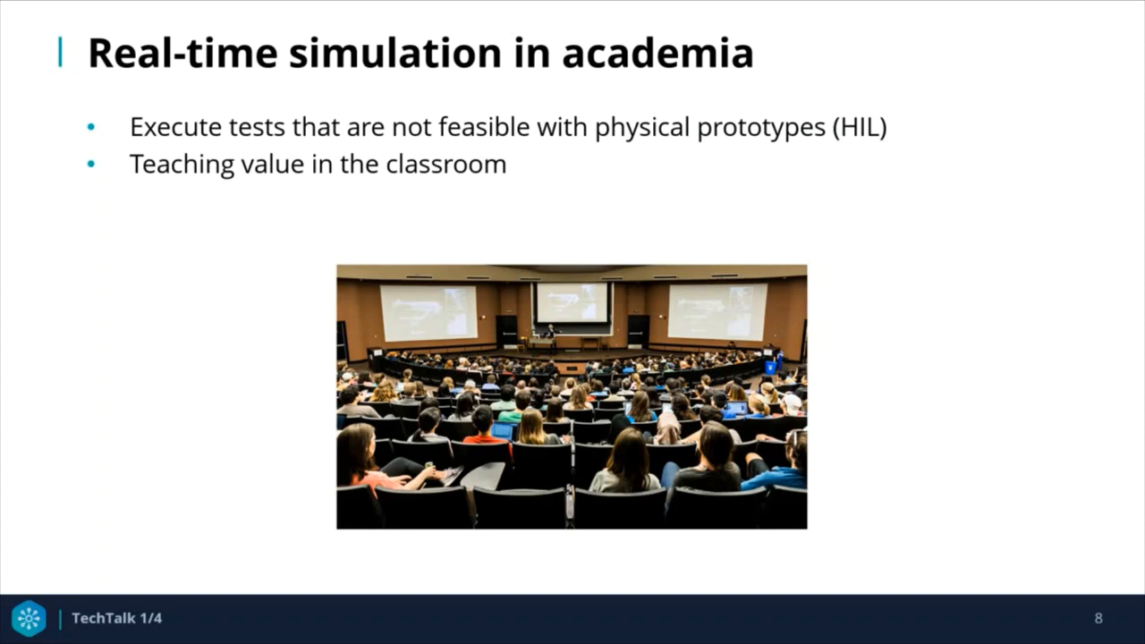
pyautogui.press('Right')
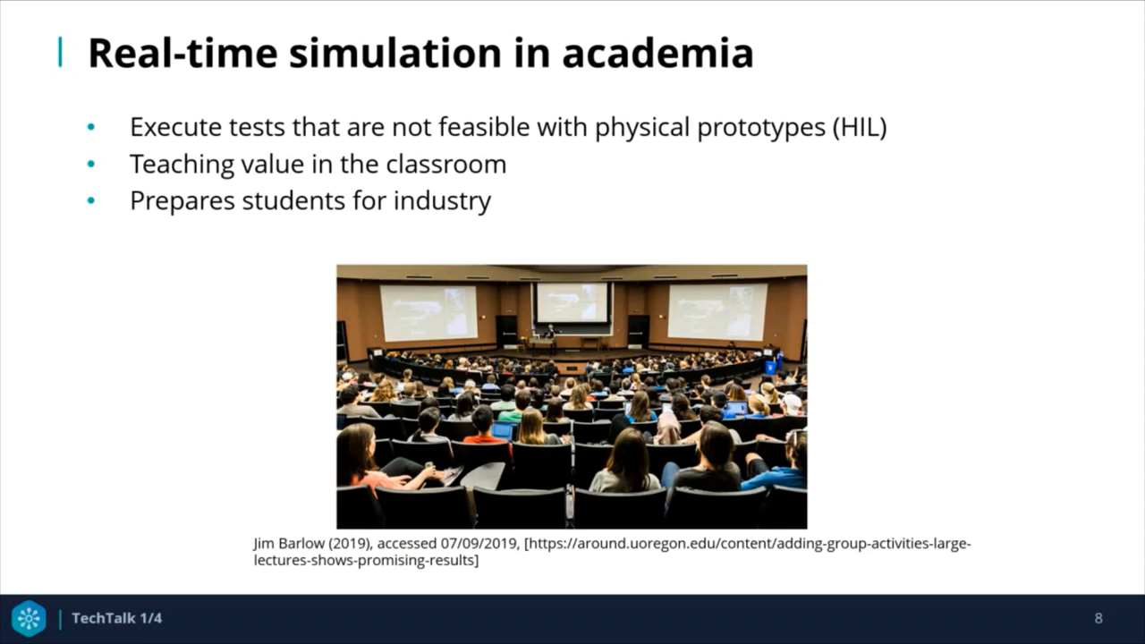
pyautogui.press('Right')
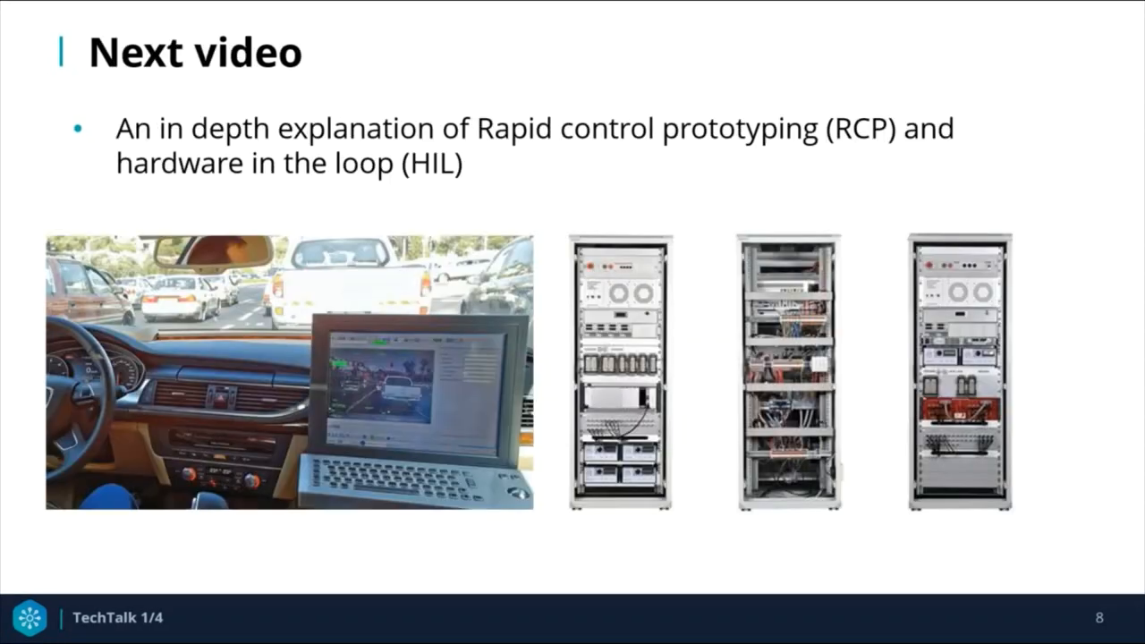